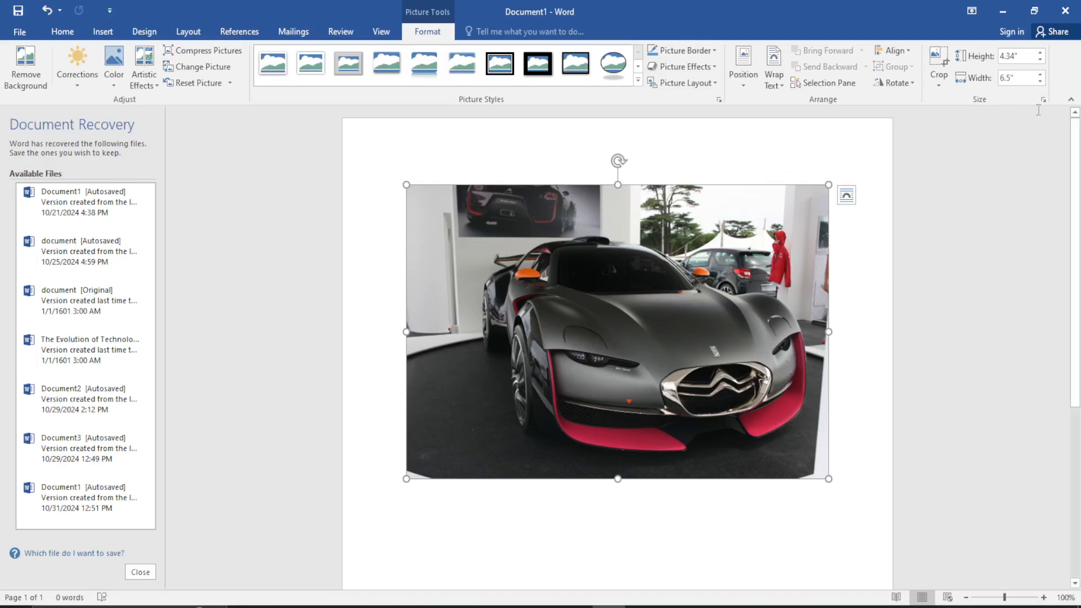
mouse_move(452, 158)
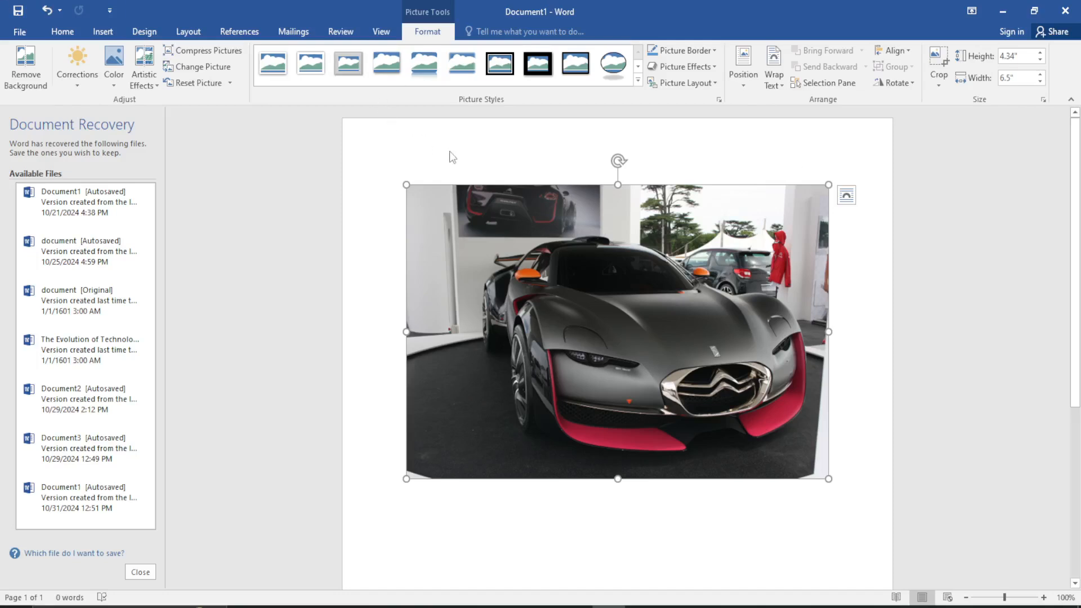
mouse_move(496, 180)
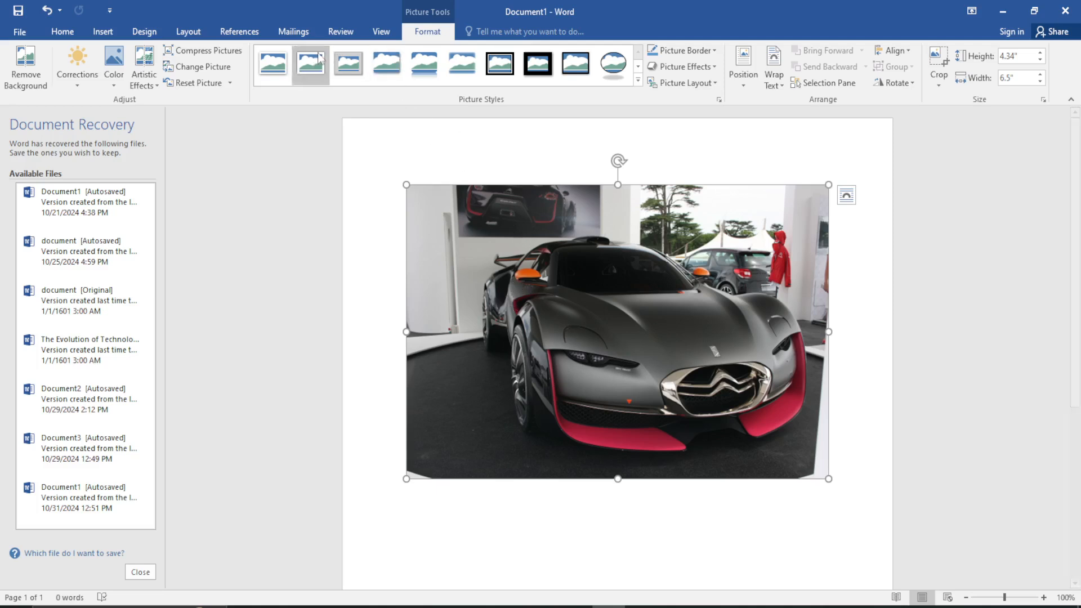
Switch the ribbon to the Home text and paragraph formatting commands
left_click(61, 31)
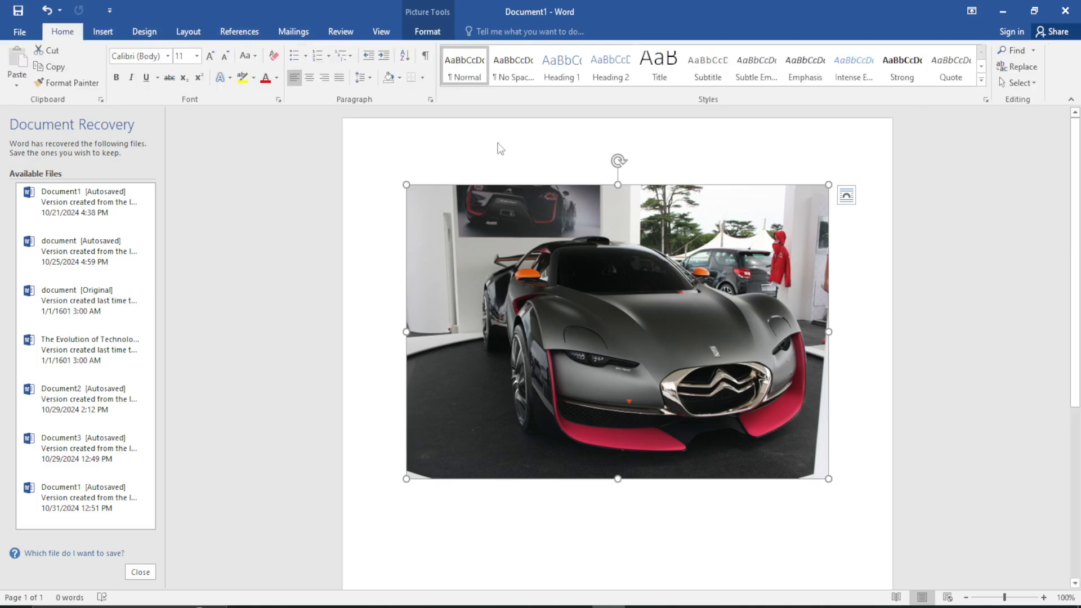
mouse_move(504, 327)
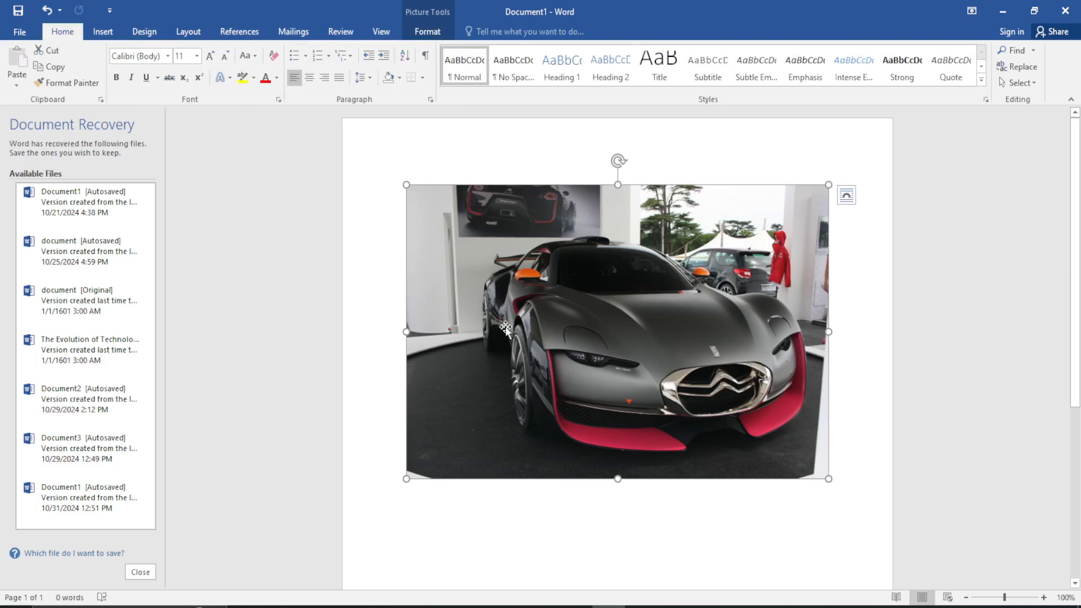
mouse_move(430, 23)
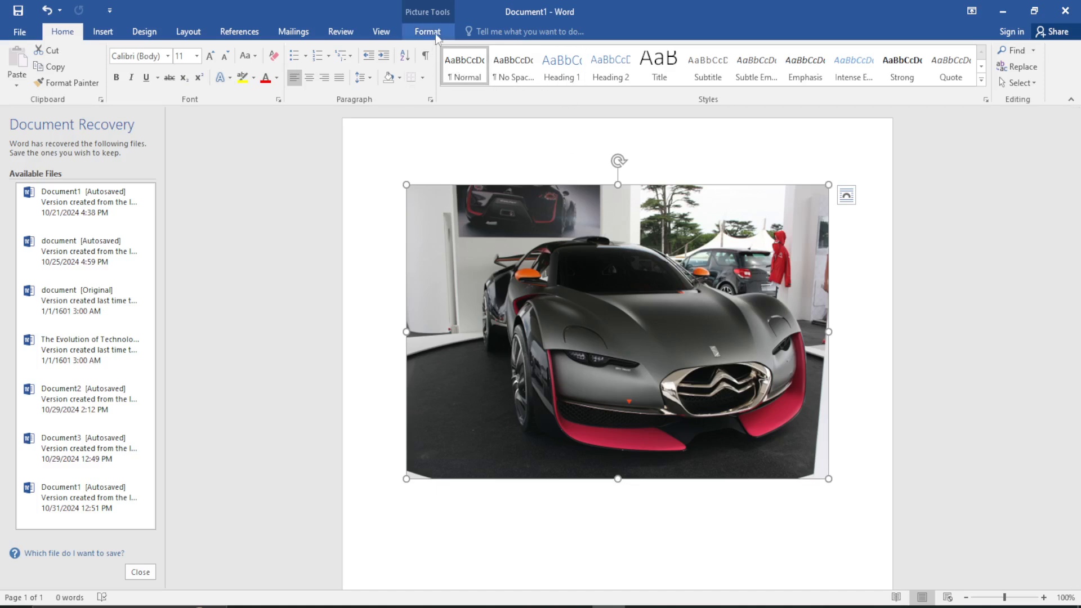
Return to the Picture Tools Format commands for the selected car photo
left_click(427, 32)
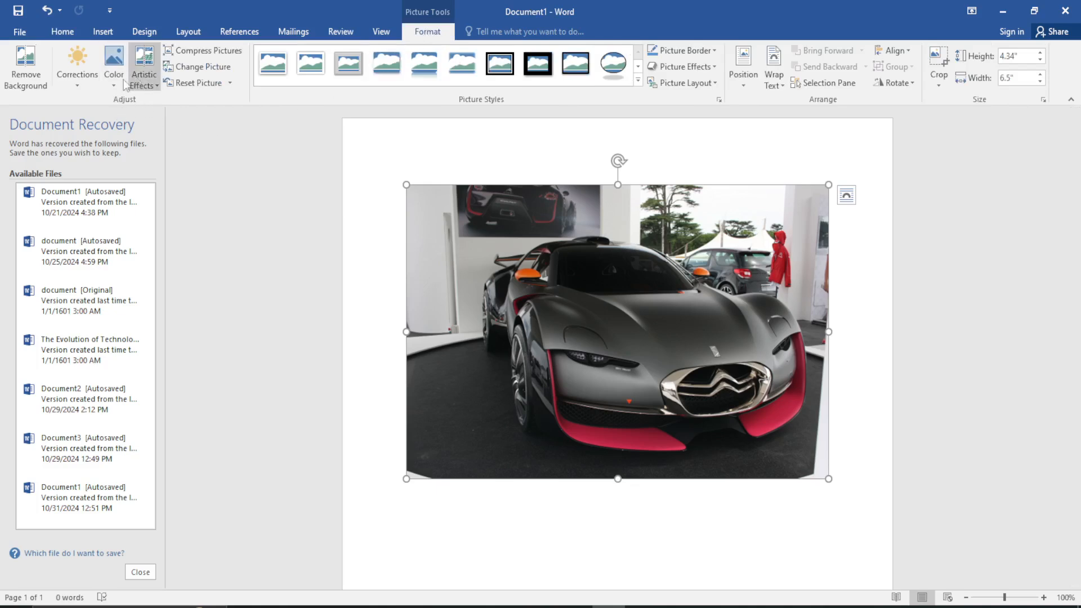
mouse_move(112, 67)
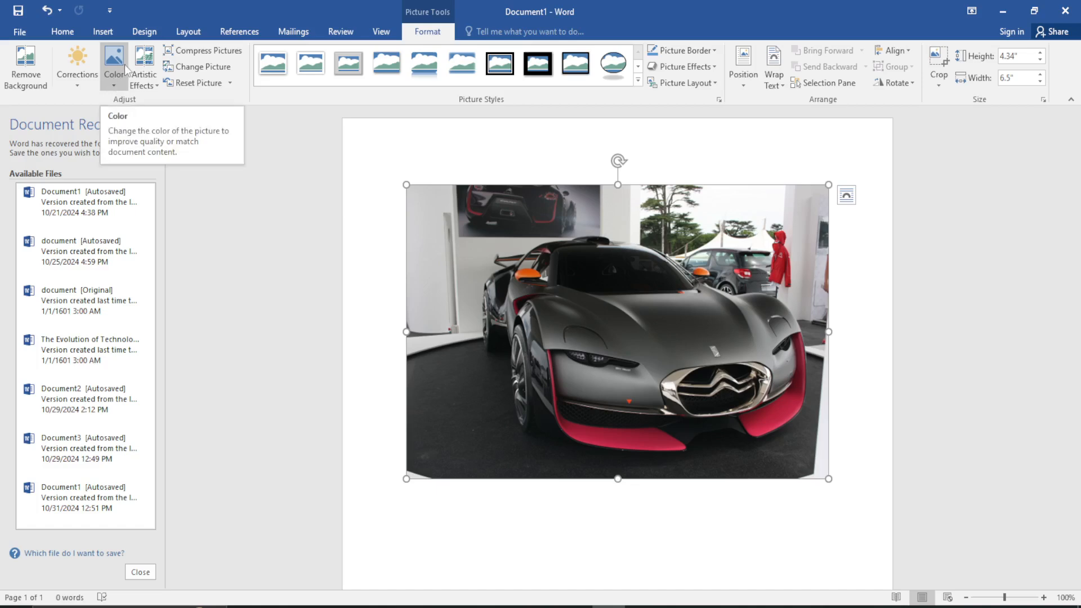
Recolor the car photo to grayscale from the Color gallery and reopen the gallery
left_click(112, 66)
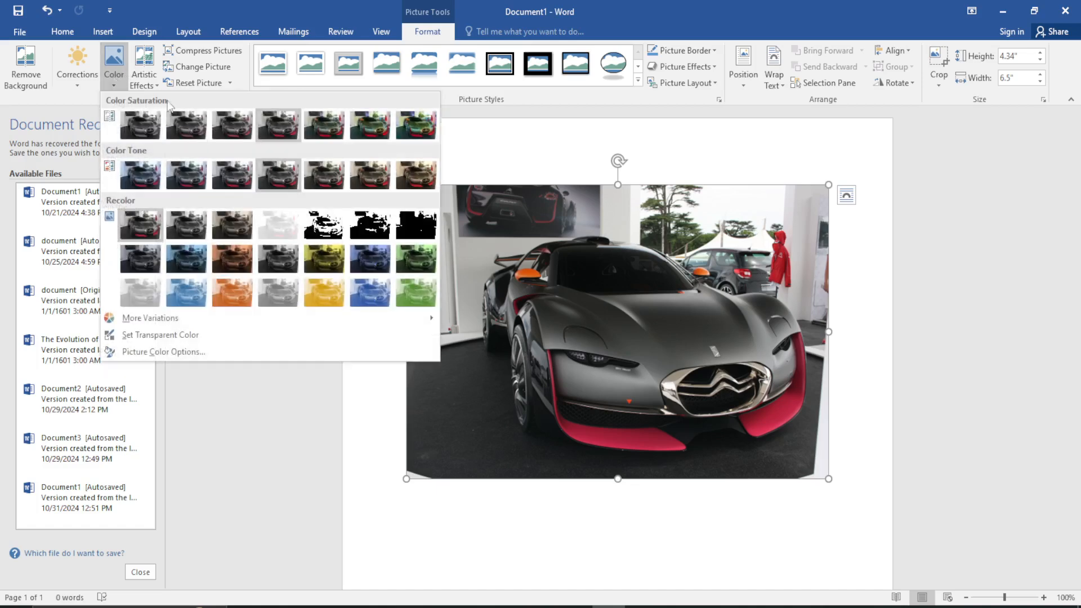
mouse_move(169, 201)
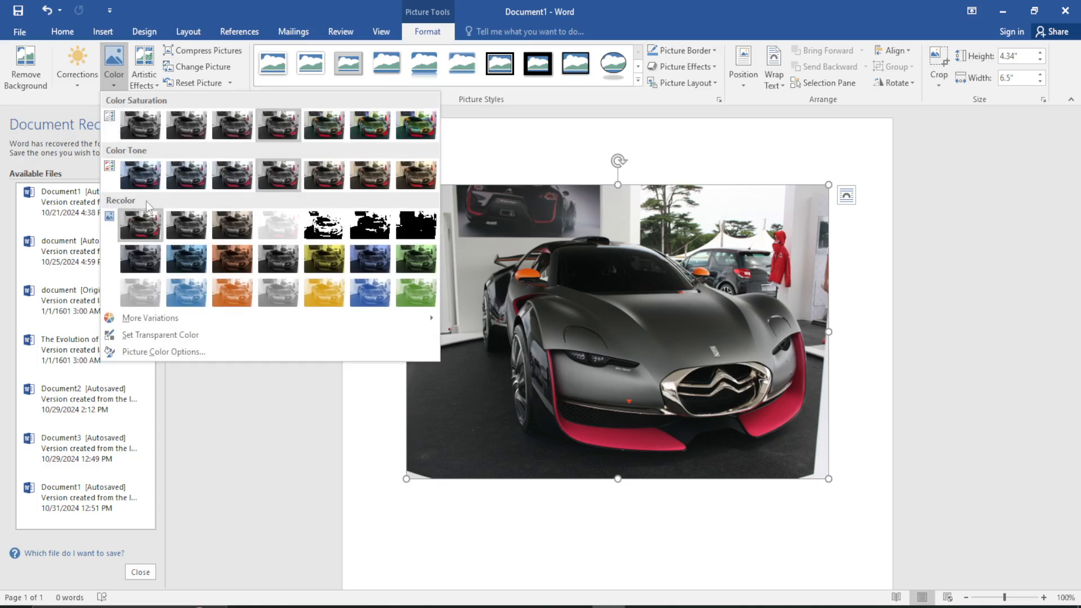
mouse_move(117, 214)
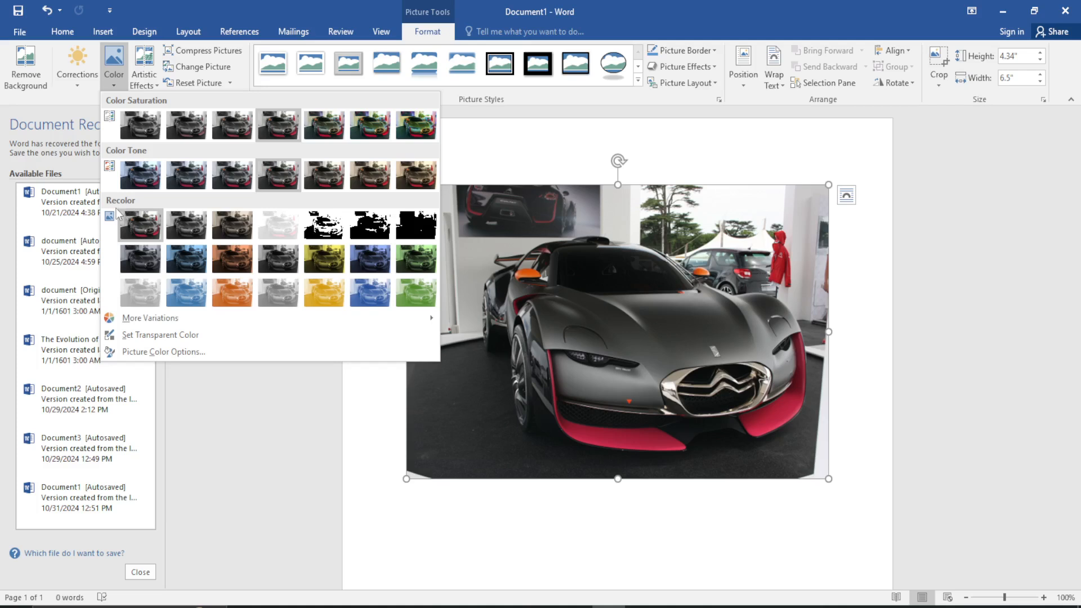
mouse_move(232, 225)
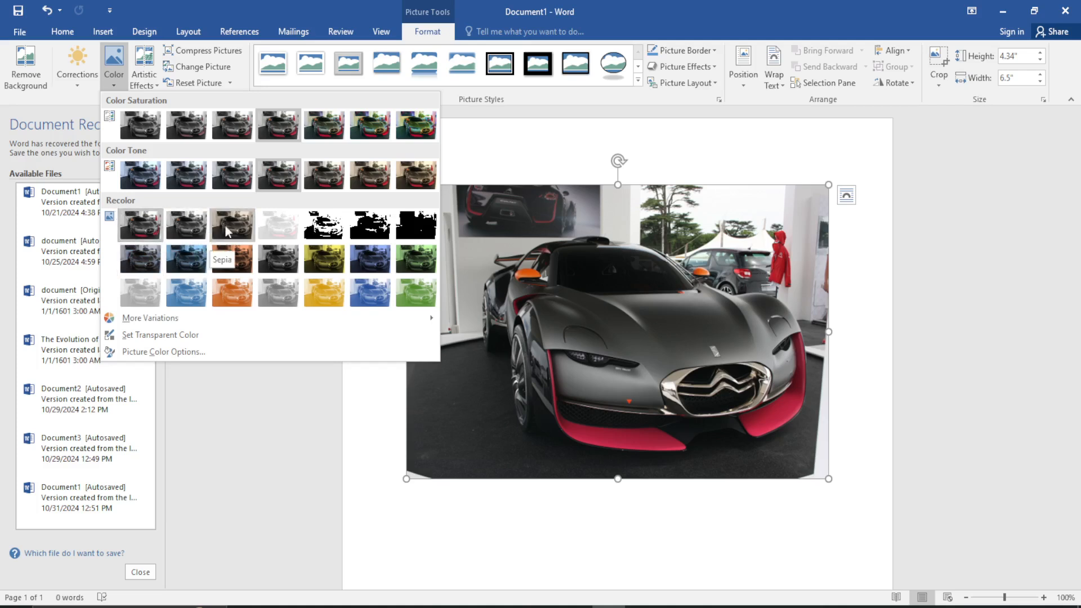
mouse_move(186, 224)
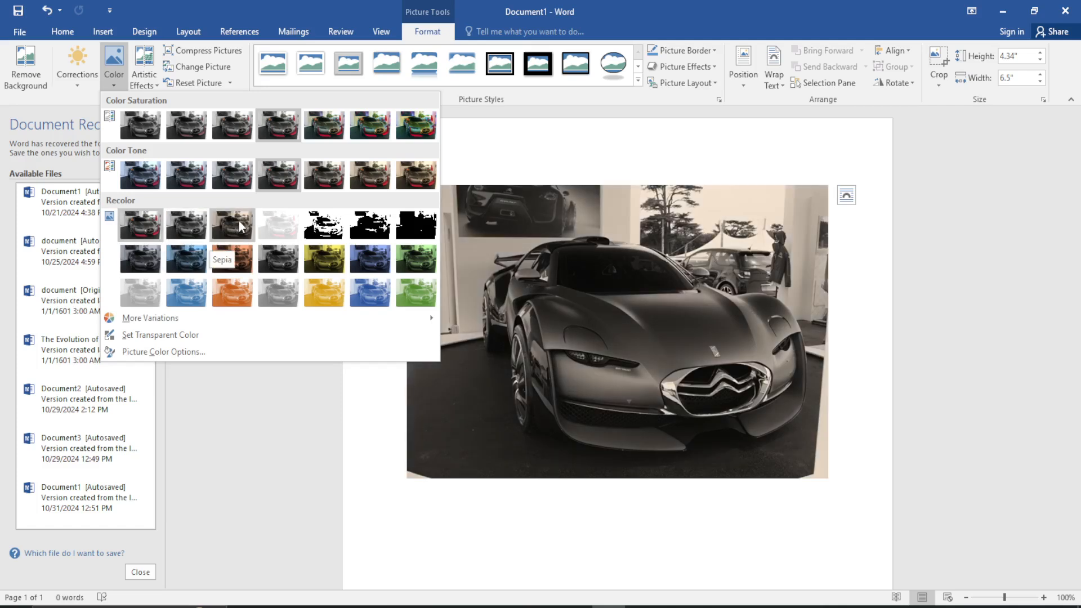
mouse_move(277, 223)
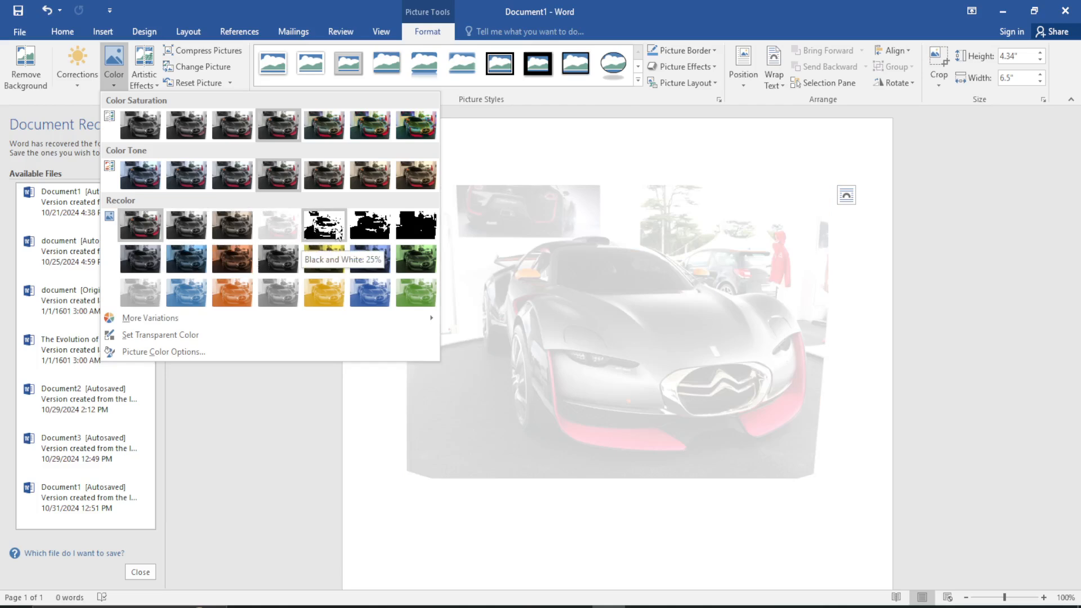
left_click(369, 226)
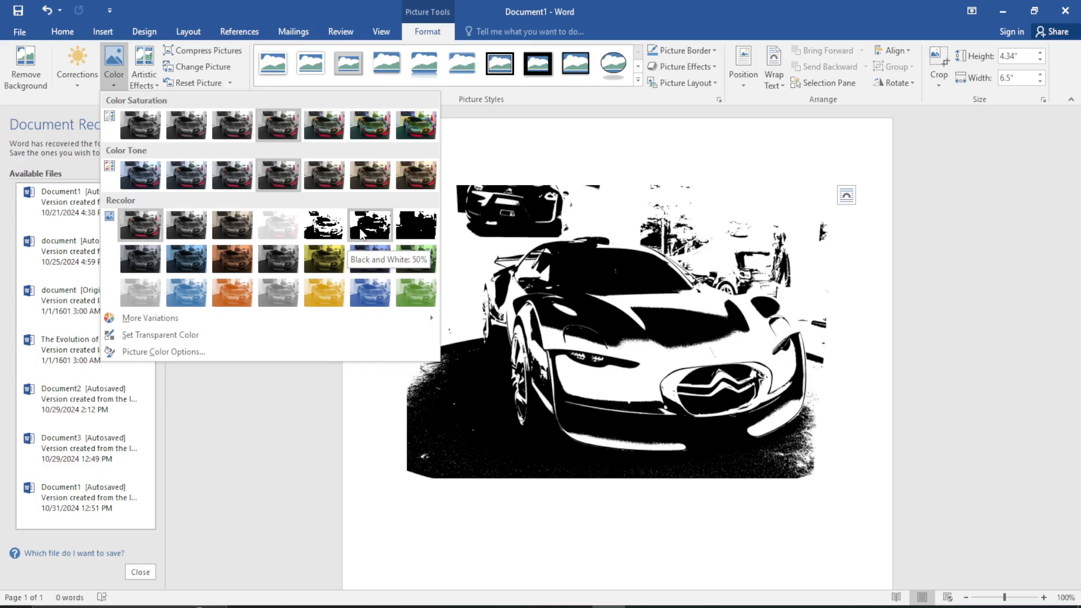
mouse_move(323, 224)
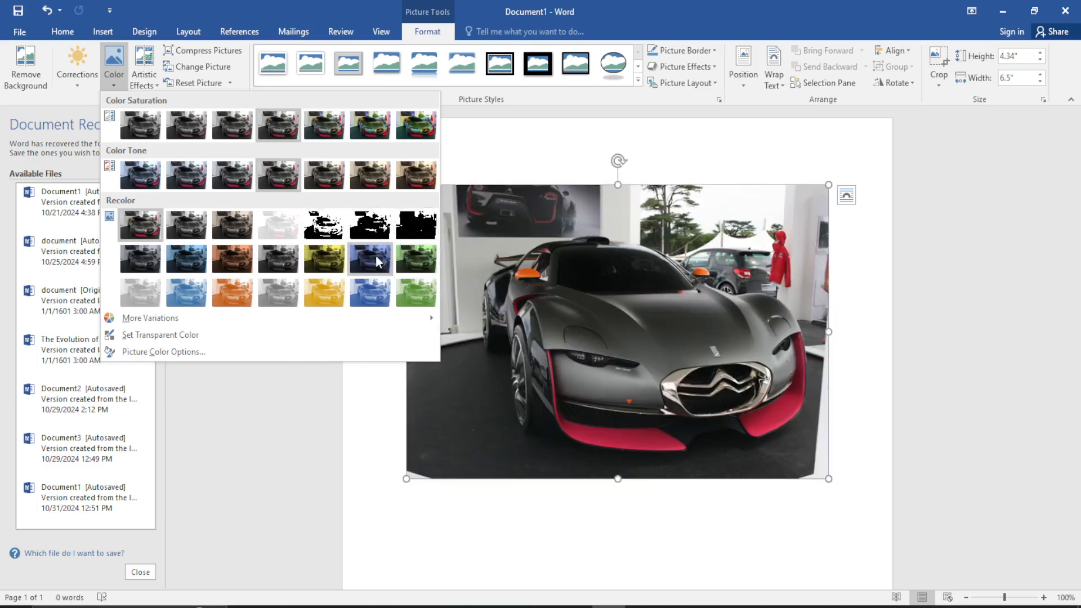
mouse_move(324, 259)
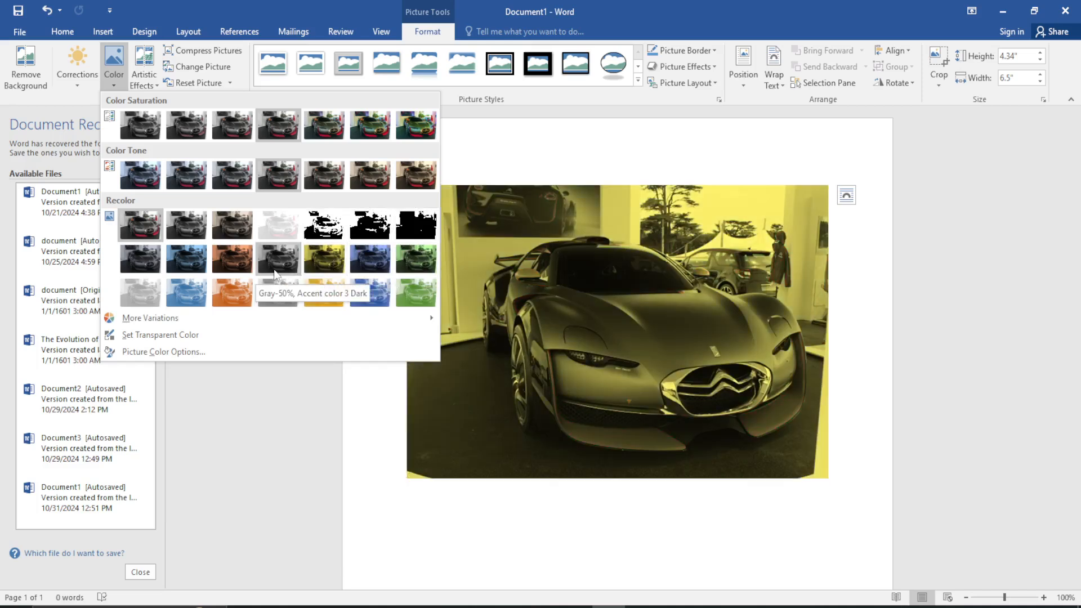
left_click(277, 259)
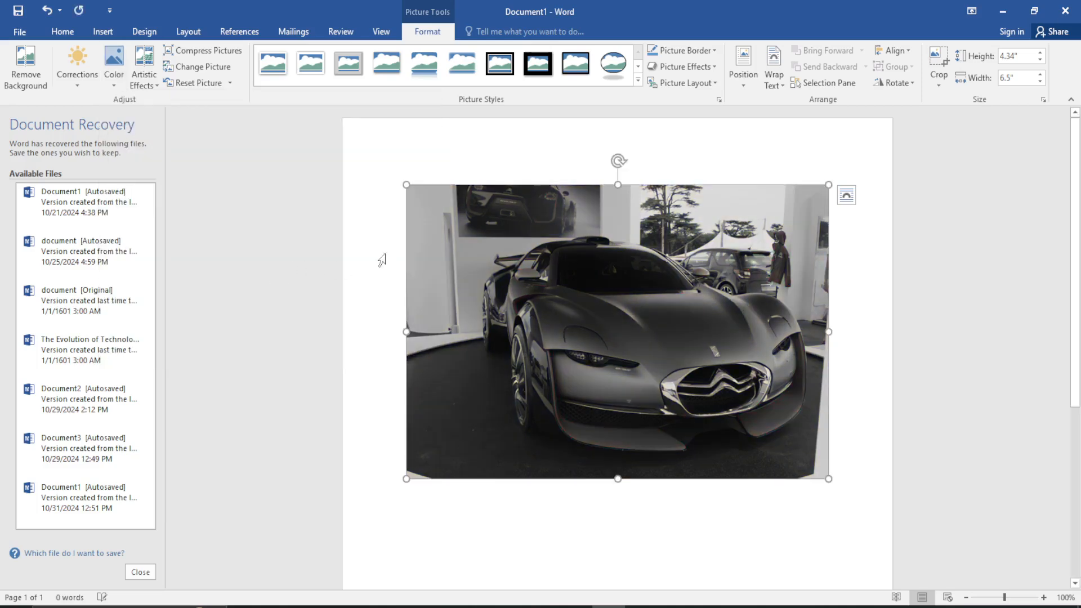
left_click(113, 65)
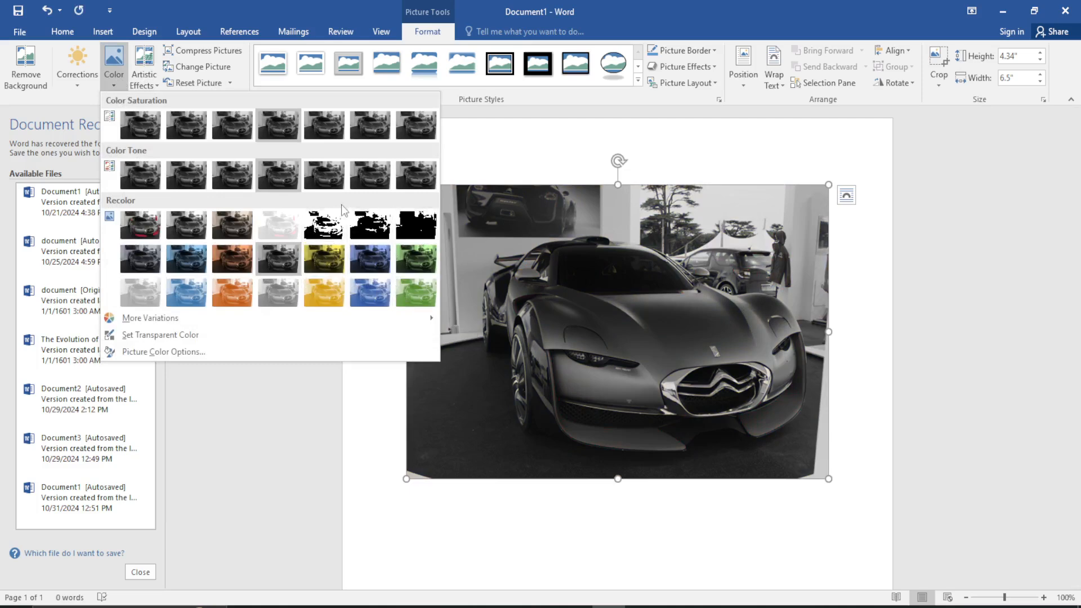
mouse_move(370, 225)
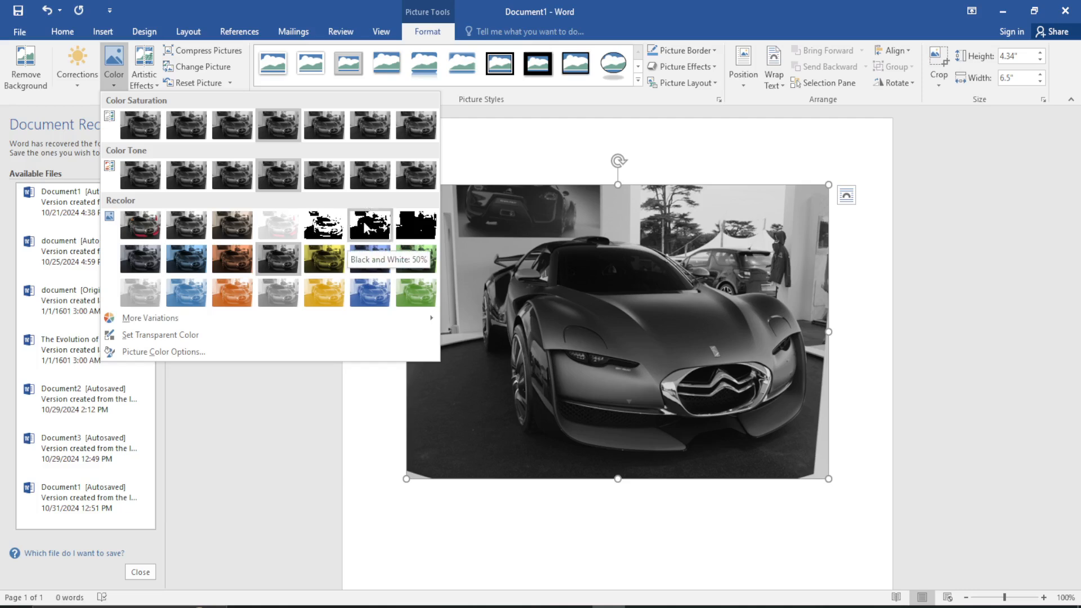
mouse_move(415, 223)
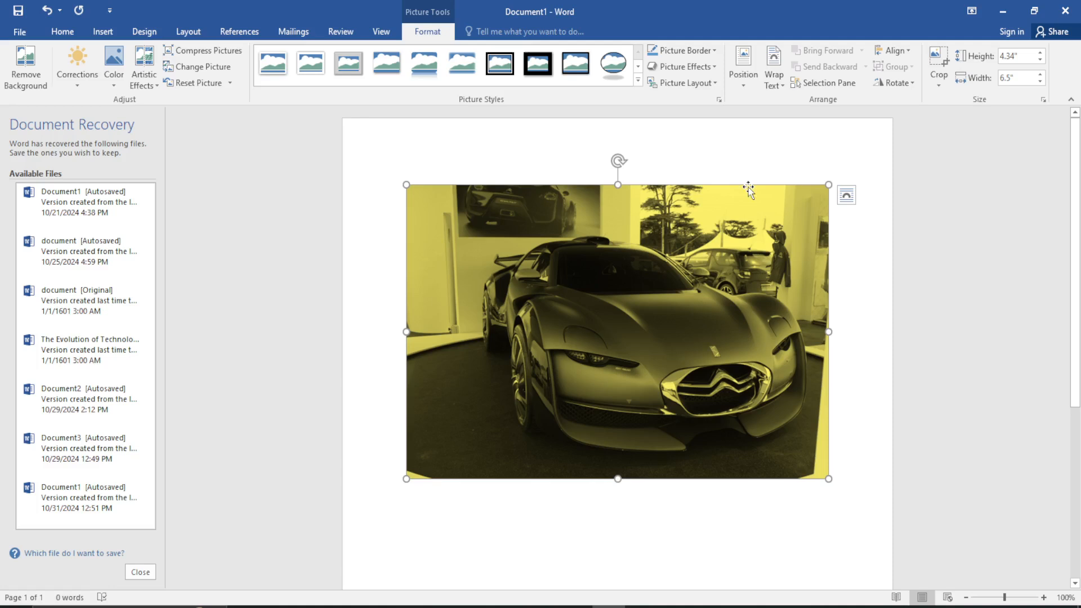
mouse_move(567, 132)
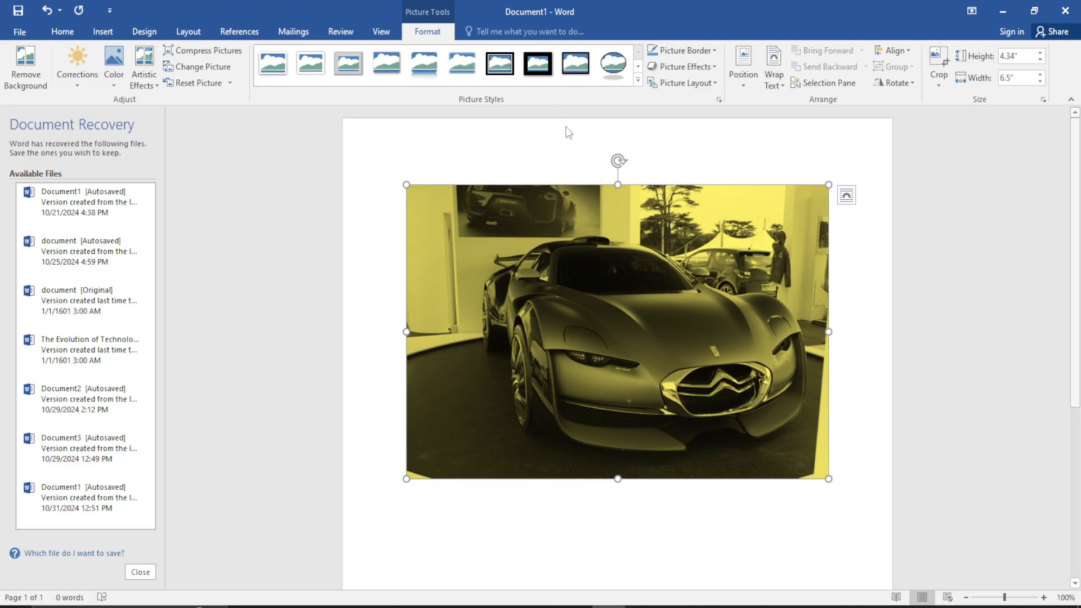
mouse_move(675, 203)
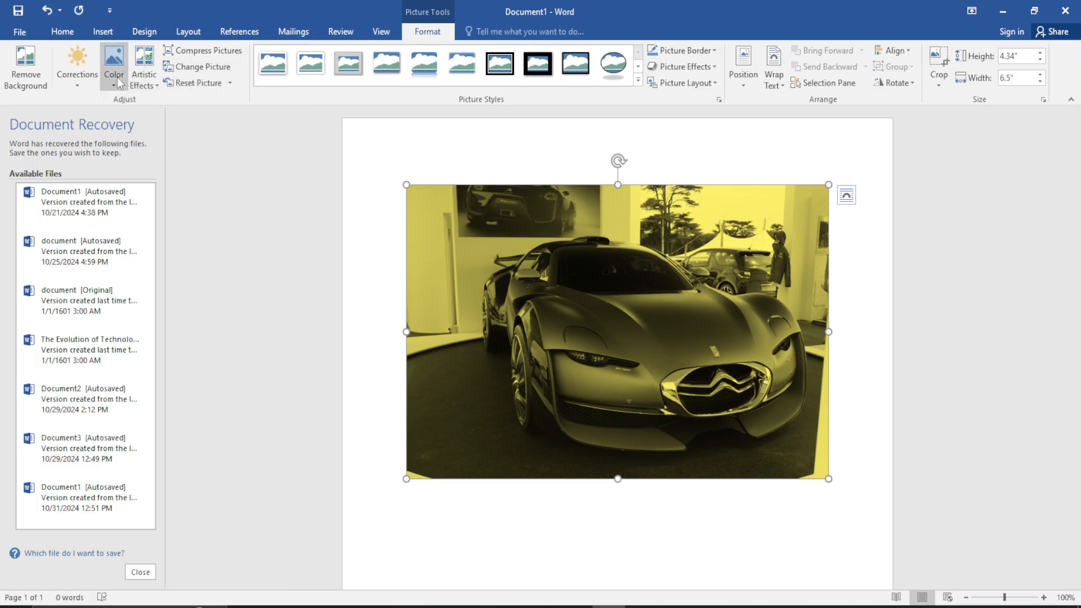
mouse_move(112, 66)
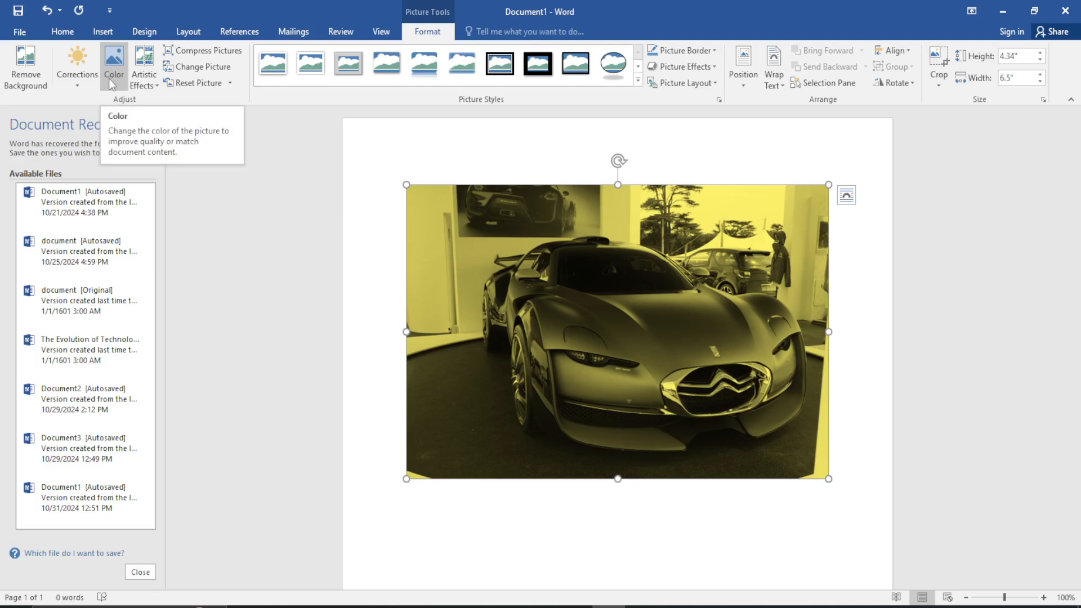
Reopen the Color gallery to reach More Variations for a light-blue tint
left_click(113, 67)
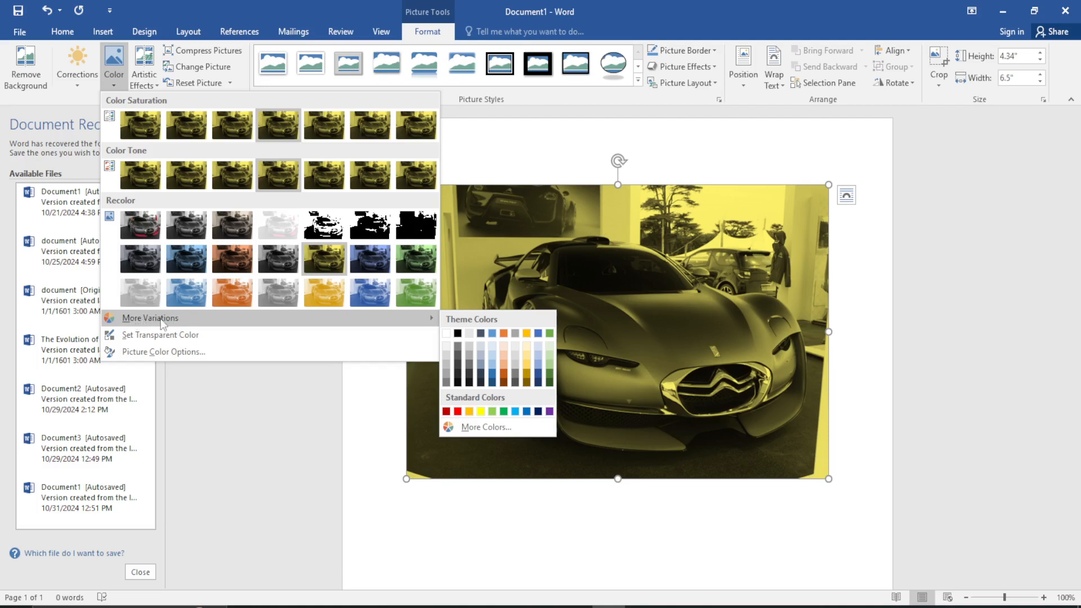
mouse_move(470, 327)
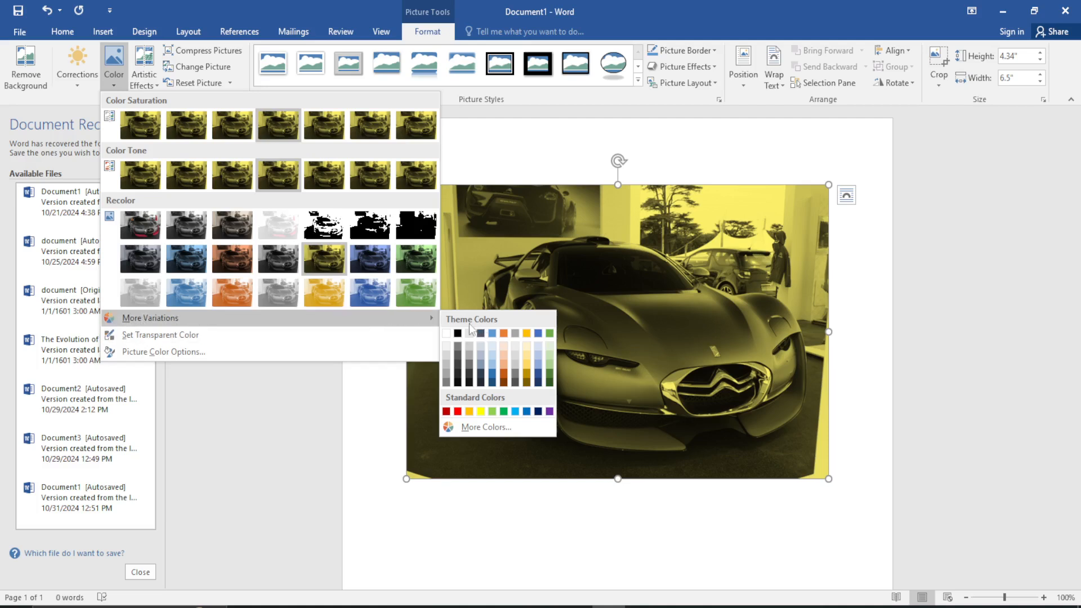
mouse_move(483, 333)
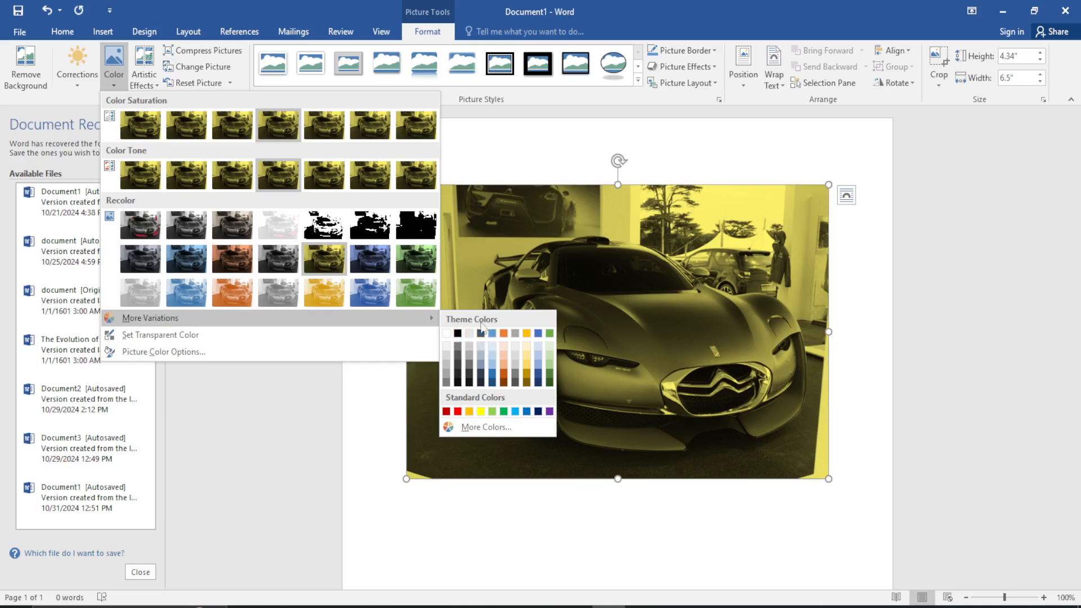
mouse_move(509, 329)
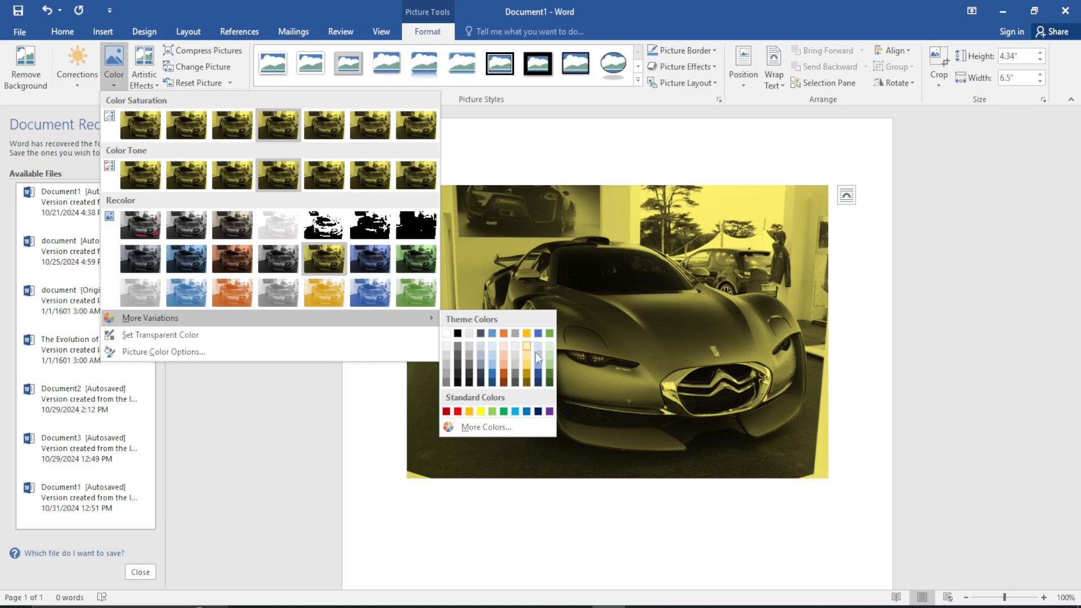
mouse_move(519, 362)
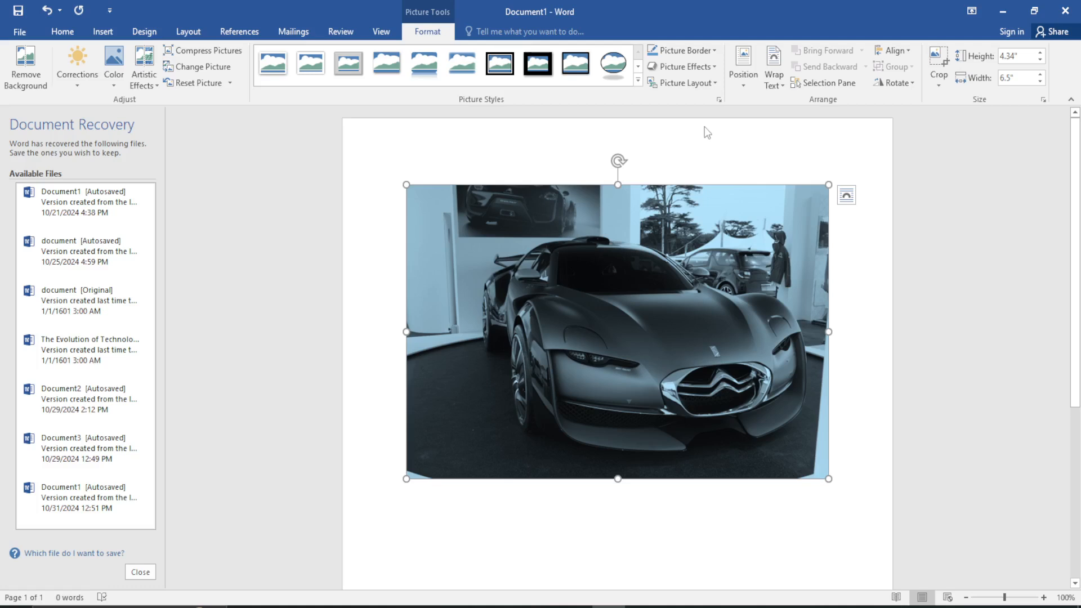
mouse_move(702, 132)
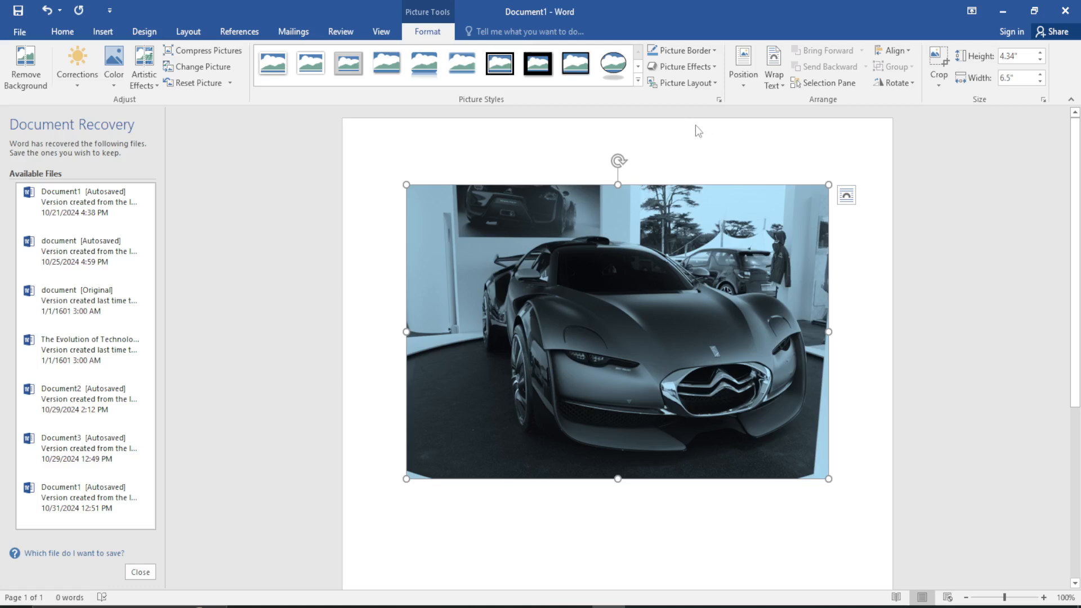
mouse_move(751, 483)
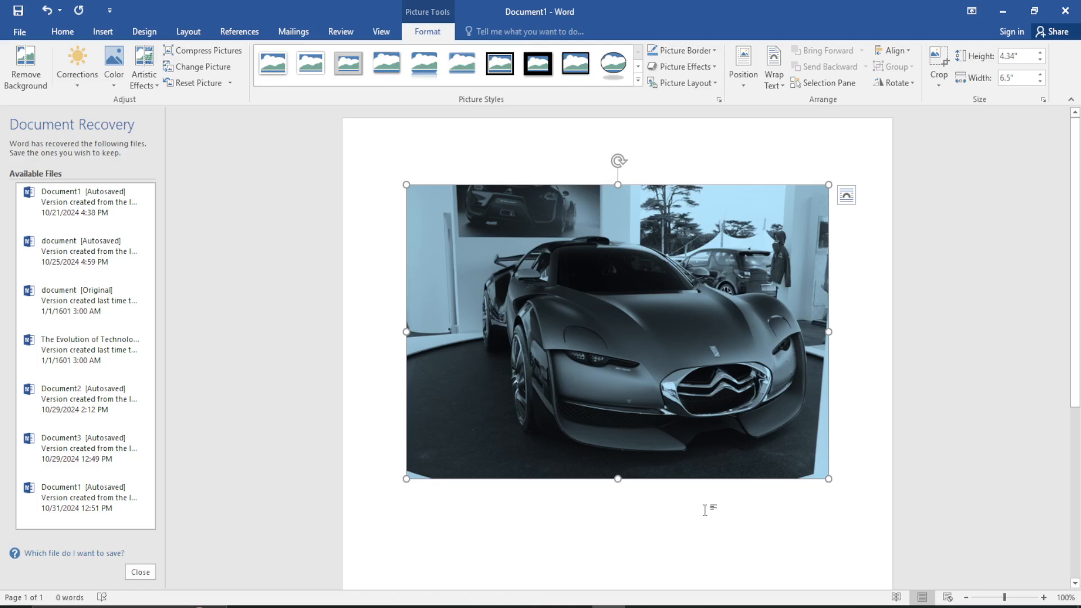
mouse_move(679, 526)
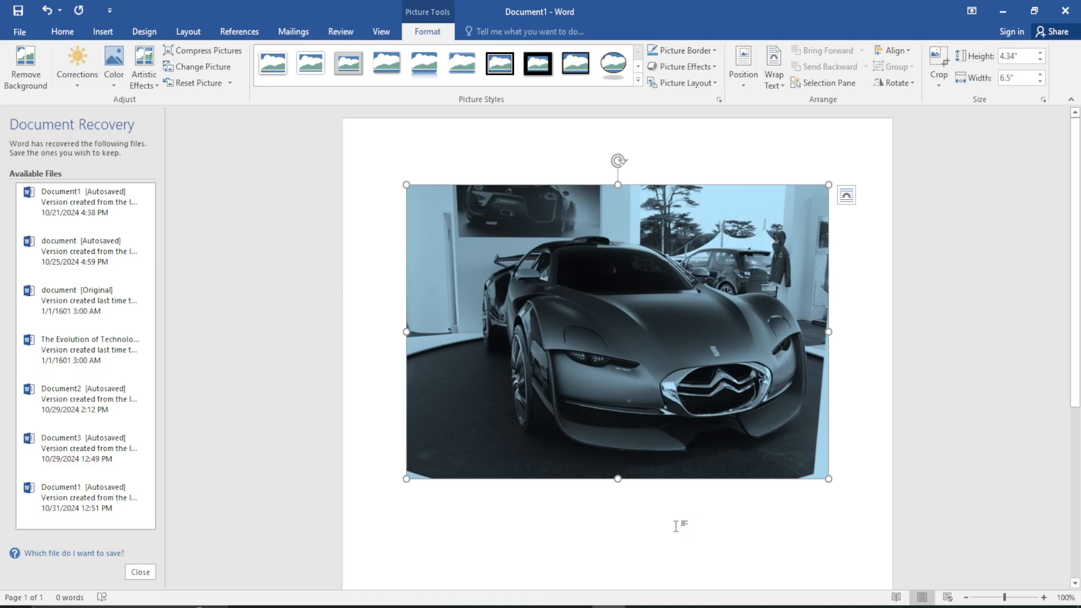
mouse_move(683, 540)
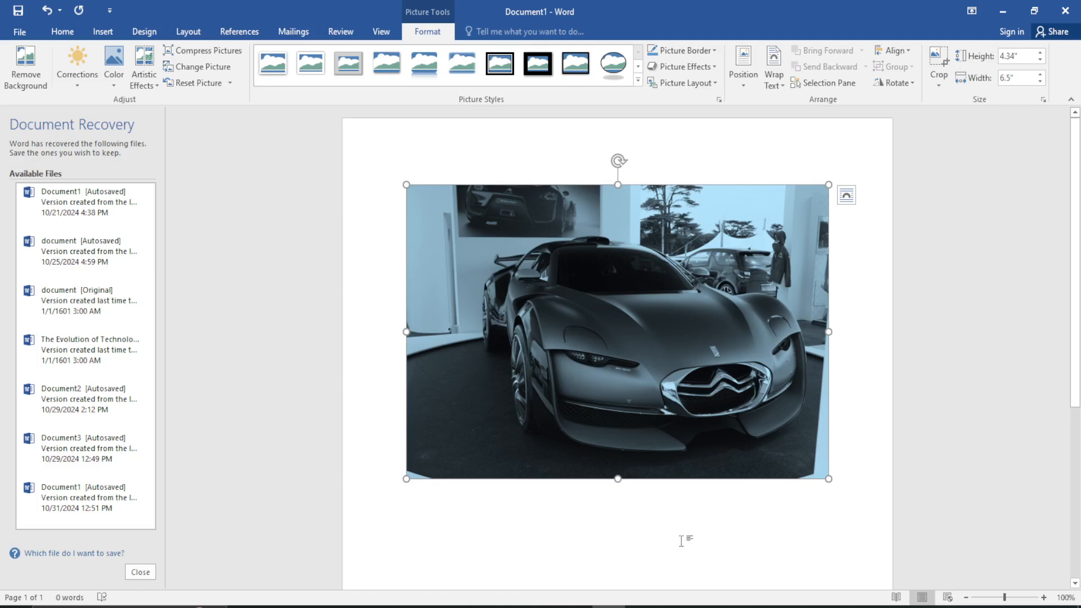
mouse_move(670, 560)
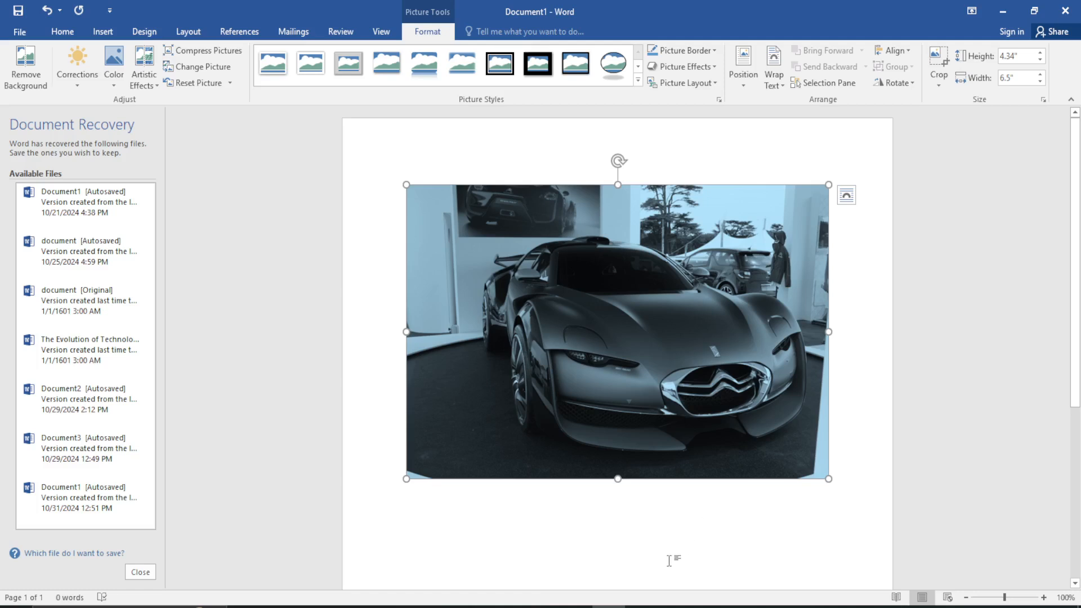